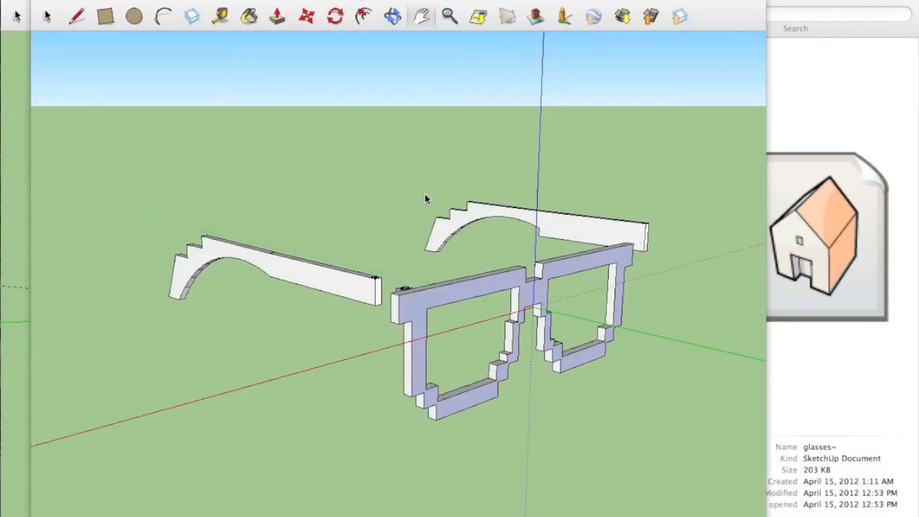
{"action": "mouse_move", "coordinate": [274, 52]}
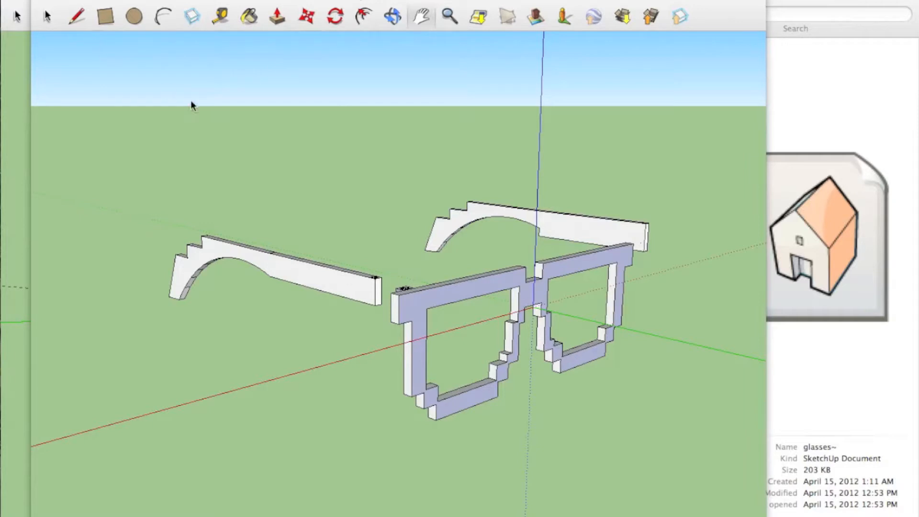
{"action": "mouse_move", "coordinate": [342, 159]}
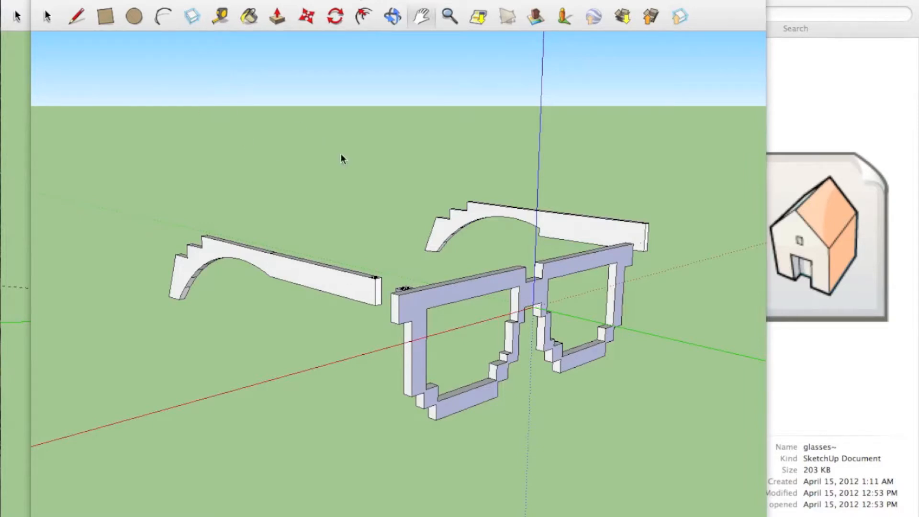
{"action": "mouse_move", "coordinate": [183, 173]}
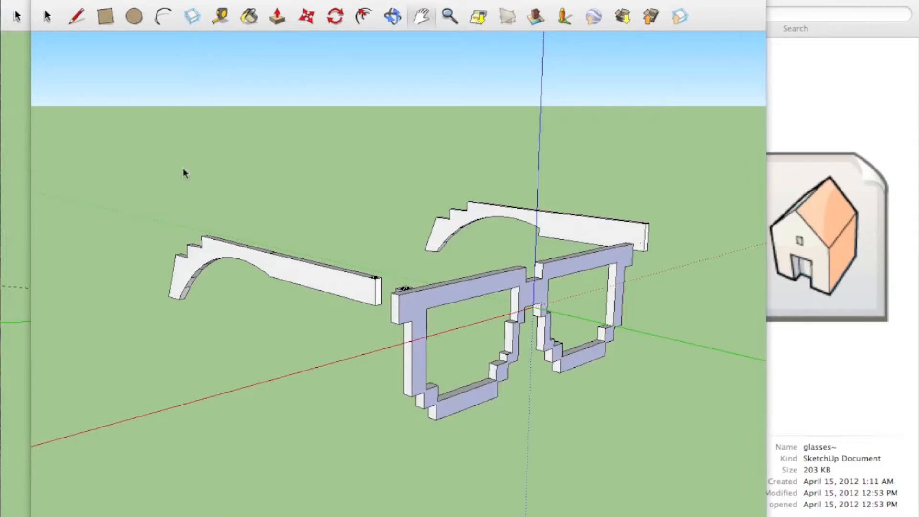
{"action": "mouse_move", "coordinate": [164, 393]}
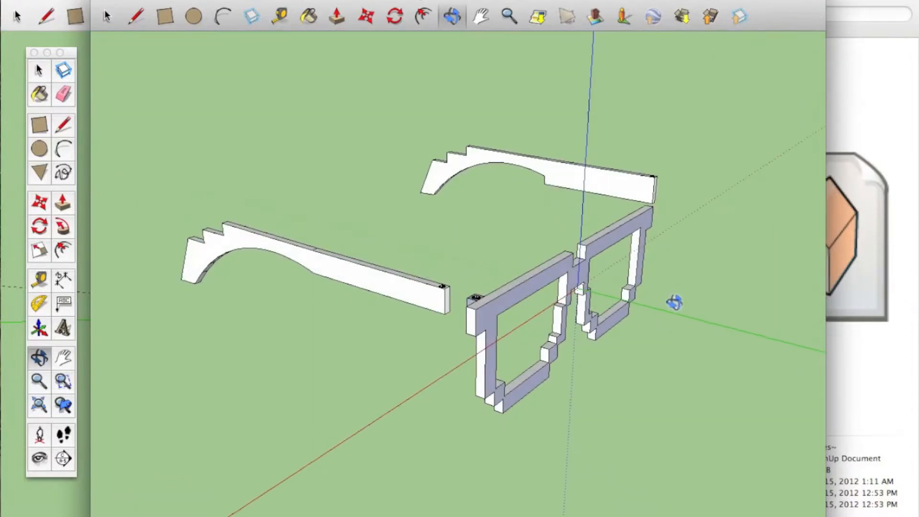
- Orbit around the glasses to inspect the hinge peg, hole and hinge block
{"action": "left_click_drag", "start_coordinate": [674, 302], "coordinate": [469, 305]}
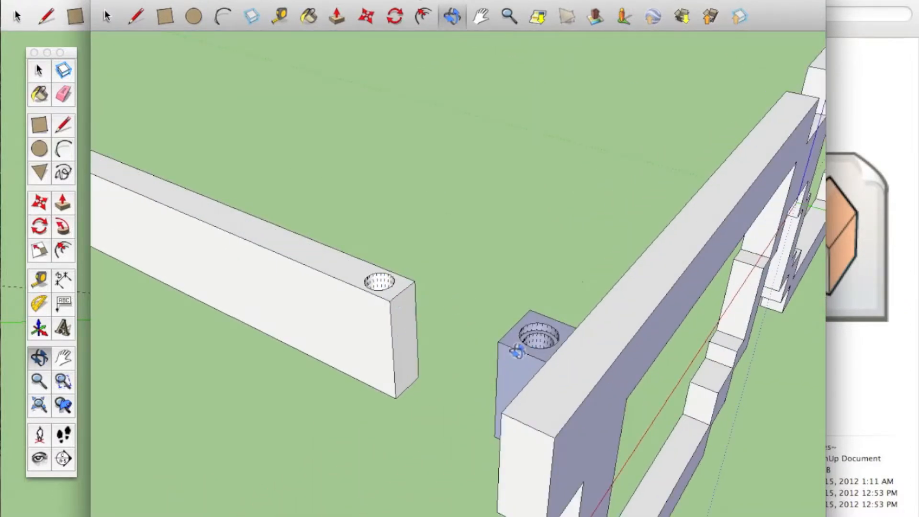
{"action": "left_click_drag", "start_coordinate": [516, 352], "coordinate": [668, 357]}
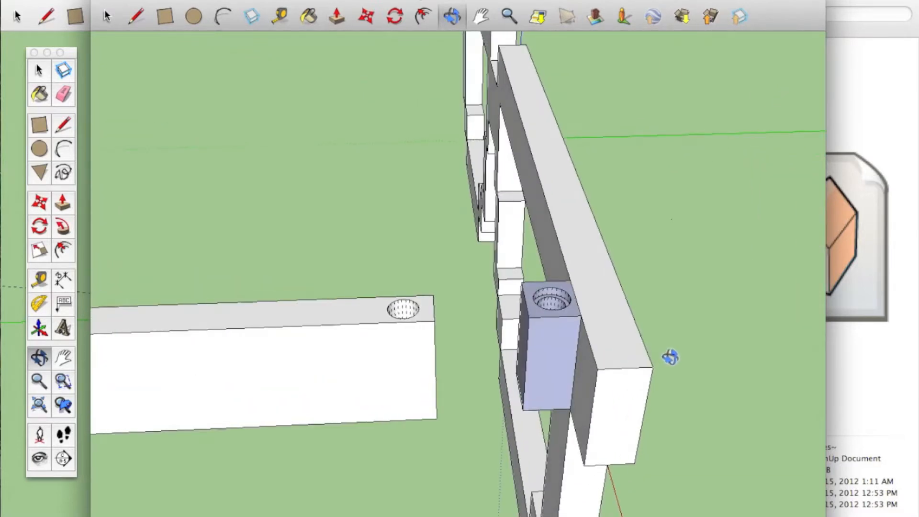
{"action": "left_click_drag", "start_coordinate": [670, 358], "coordinate": [566, 291]}
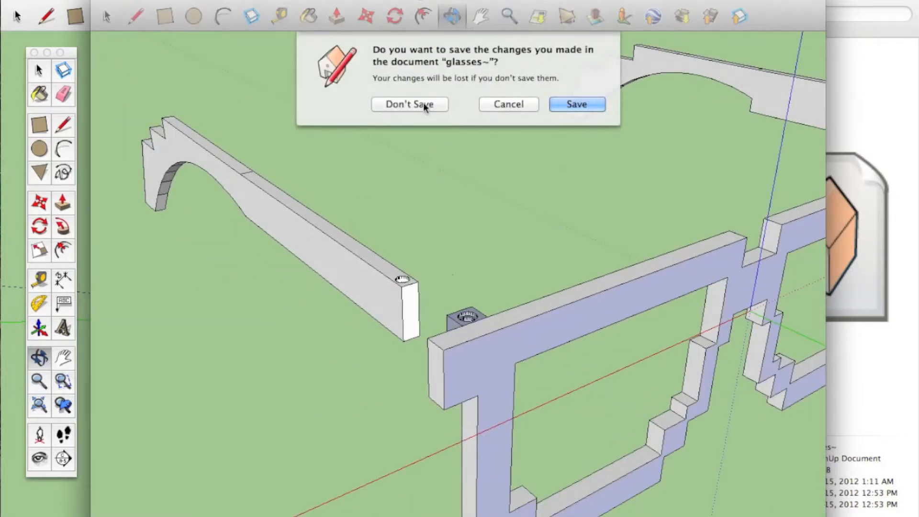
- Close the glasses without saving, orbit the wrench tool, and choose Maybe later on sharing
{"action": "left_click", "coordinate": [410, 104]}
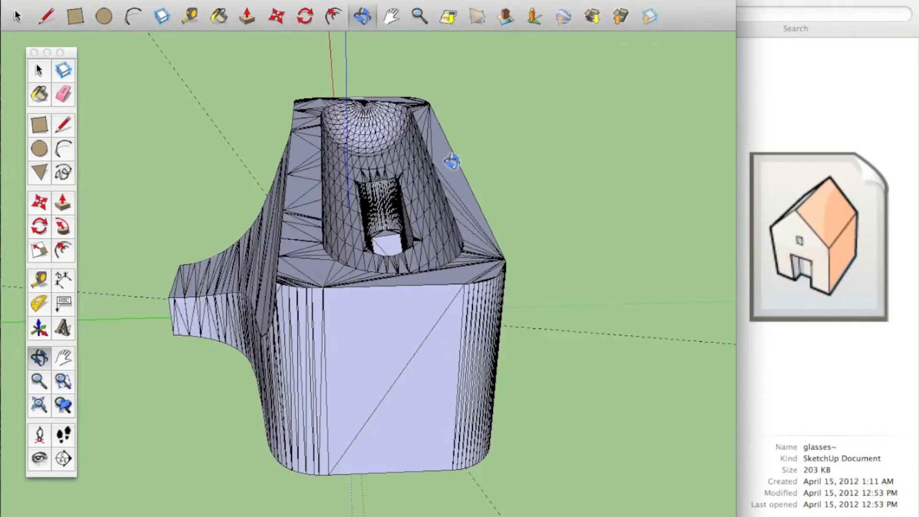
{"action": "left_click_drag", "start_coordinate": [451, 161], "coordinate": [378, 115]}
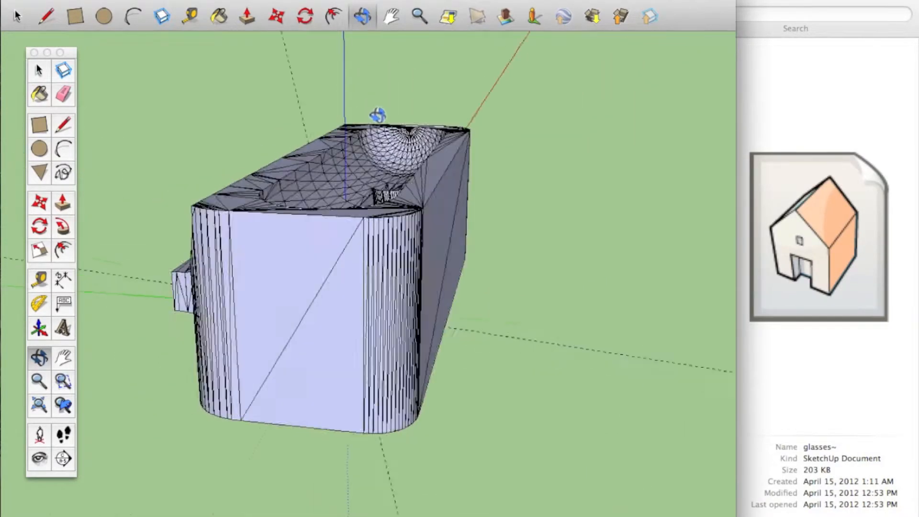
{"action": "left_click_drag", "start_coordinate": [378, 114], "coordinate": [490, 205]}
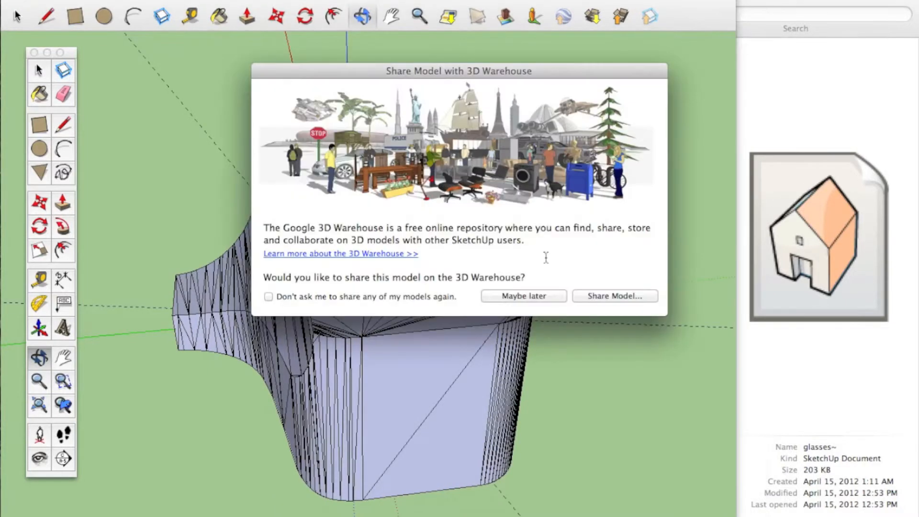
{"action": "left_click", "coordinate": [524, 296]}
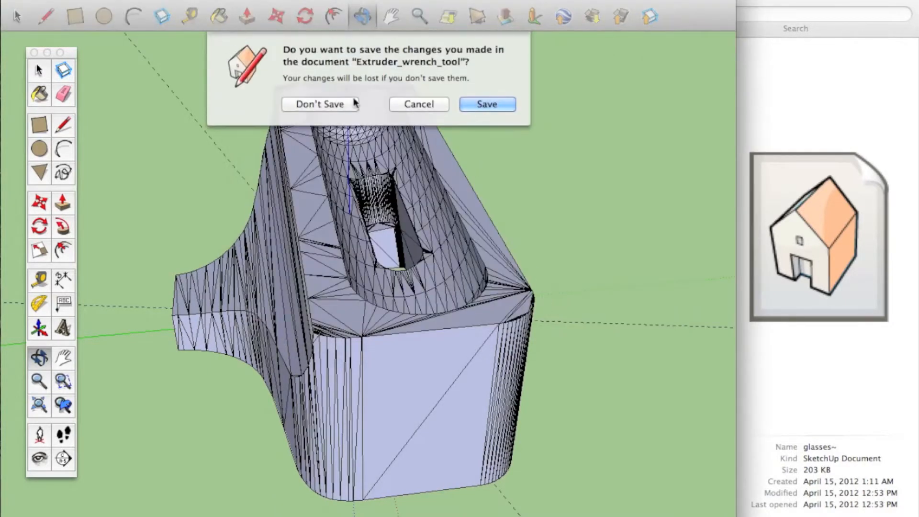
- Close the wrench tool without saving and orbit the rounded square tray
{"action": "left_click", "coordinate": [320, 105]}
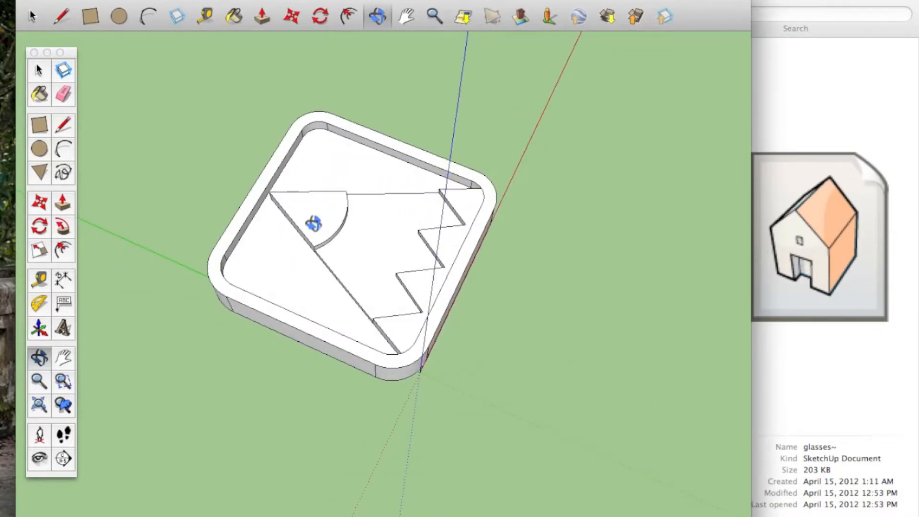
{"action": "left_click_drag", "start_coordinate": [313, 224], "coordinate": [401, 177]}
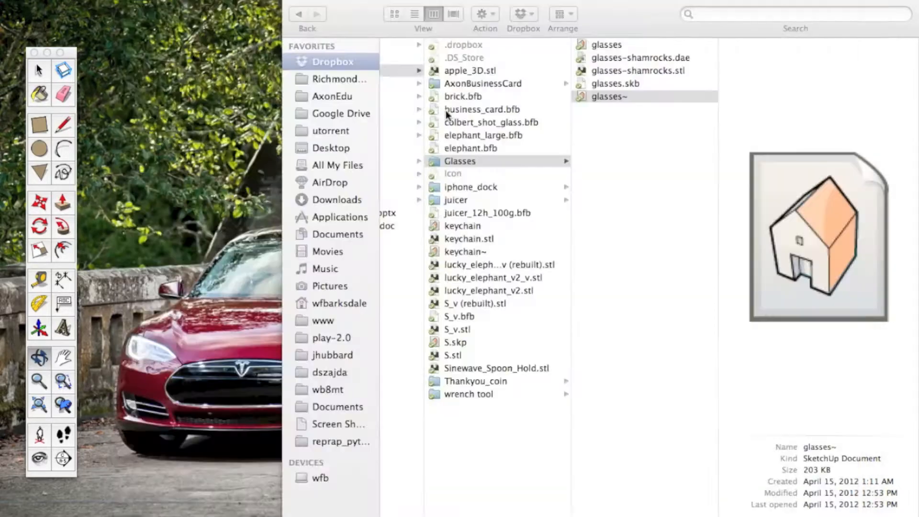
{"action": "mouse_move", "coordinate": [119, 376]}
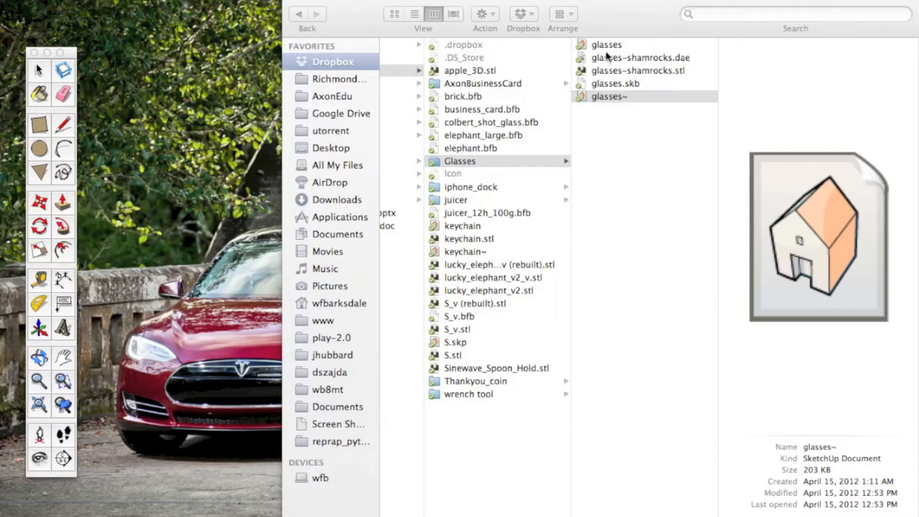
{"action": "mouse_move", "coordinate": [115, 402]}
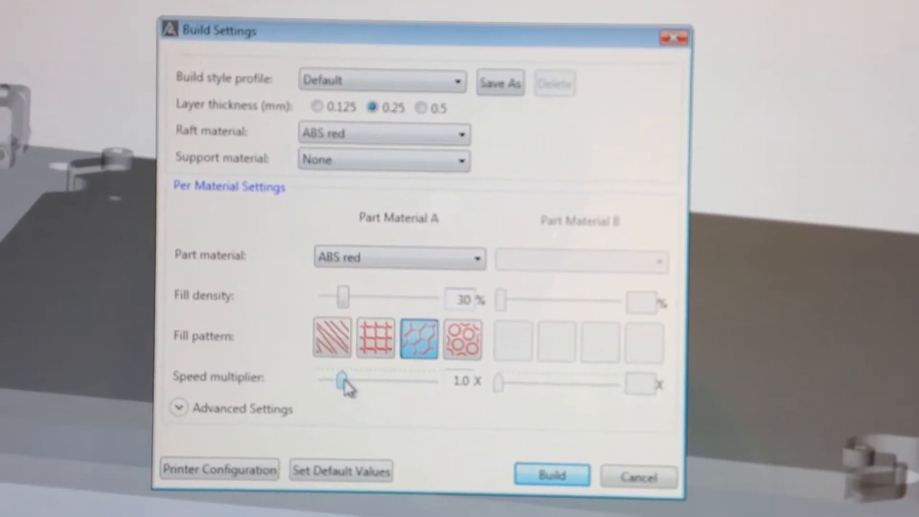
- Expand Advanced Settings to check skin counts, then build with 0.25 mm layers and 30% fill
{"action": "left_click", "coordinate": [179, 409]}
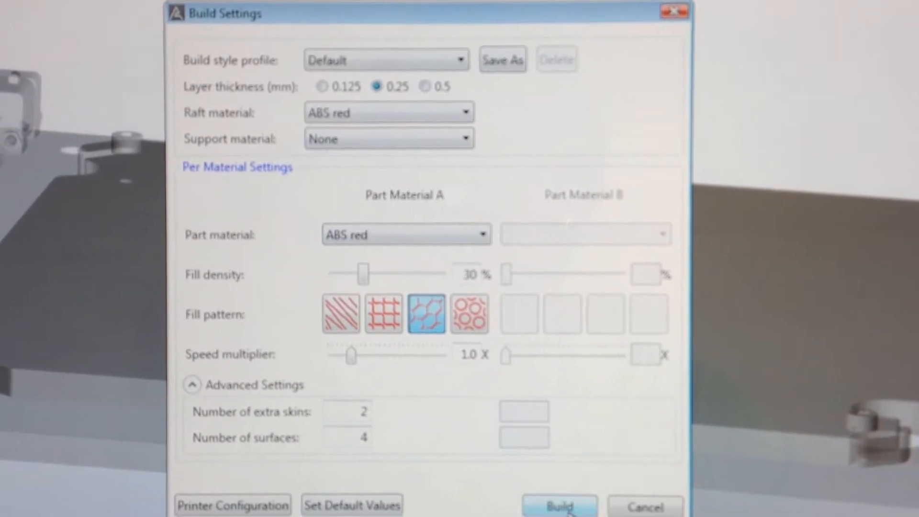
{"action": "left_click", "coordinate": [562, 505]}
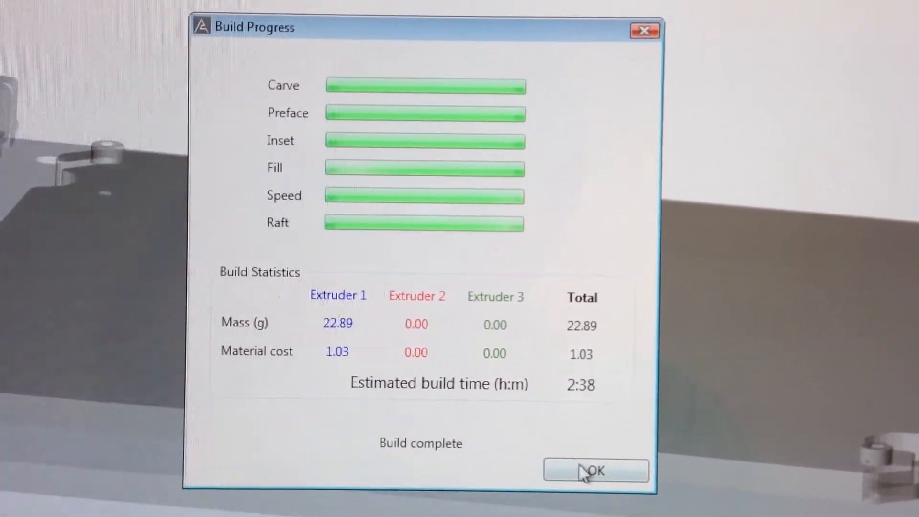
- Dismiss the 22.89 g, 2:38 build statistics to view the blue print preview
{"action": "left_click", "coordinate": [596, 471]}
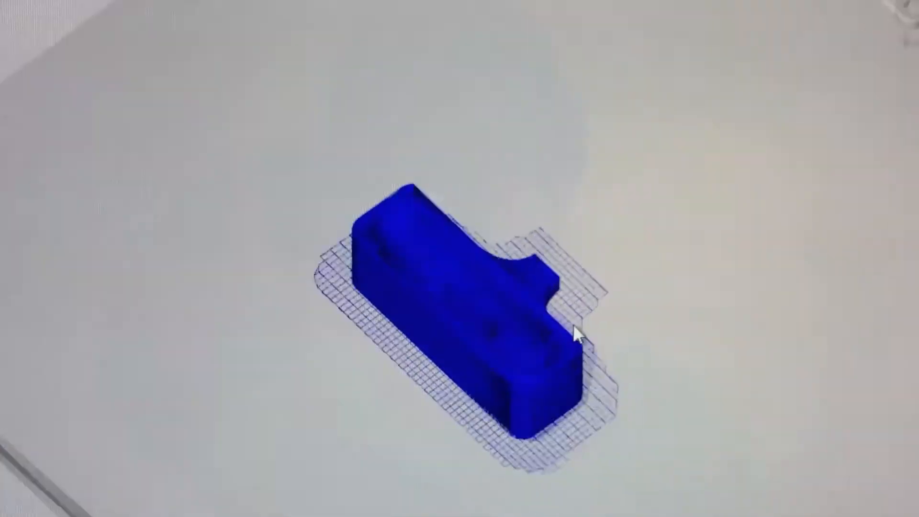